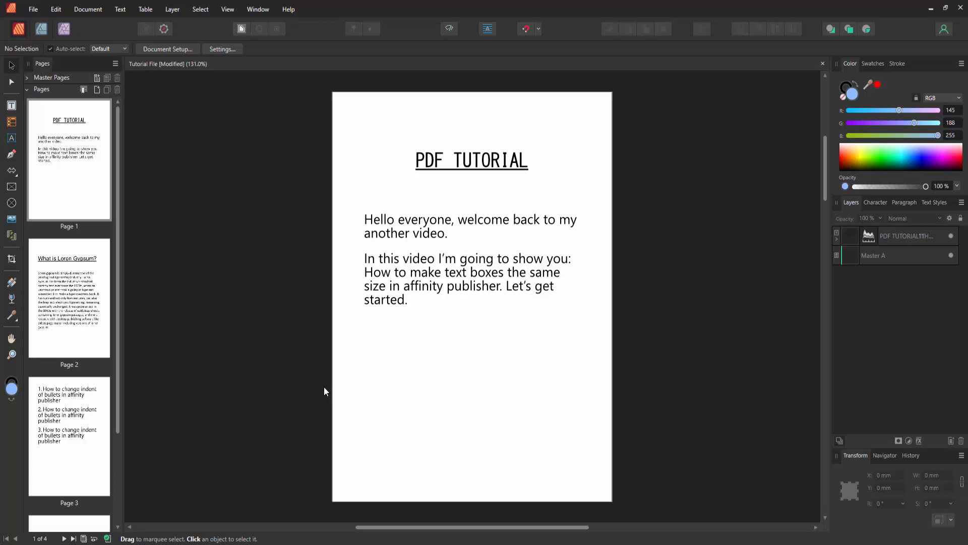
# Step: Scroll the Pages panel down to reach the blank page 4
pyautogui.scroll(-3)
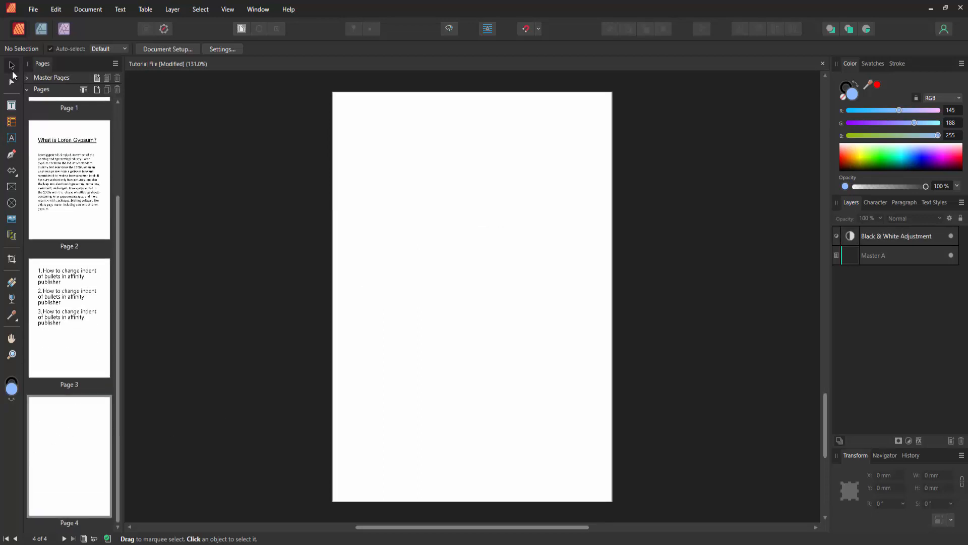
# Step: Draw a text frame near the top of page 4 reading 'How to make text boxes the same size in affinity publisher'
pyautogui.click(11, 105)
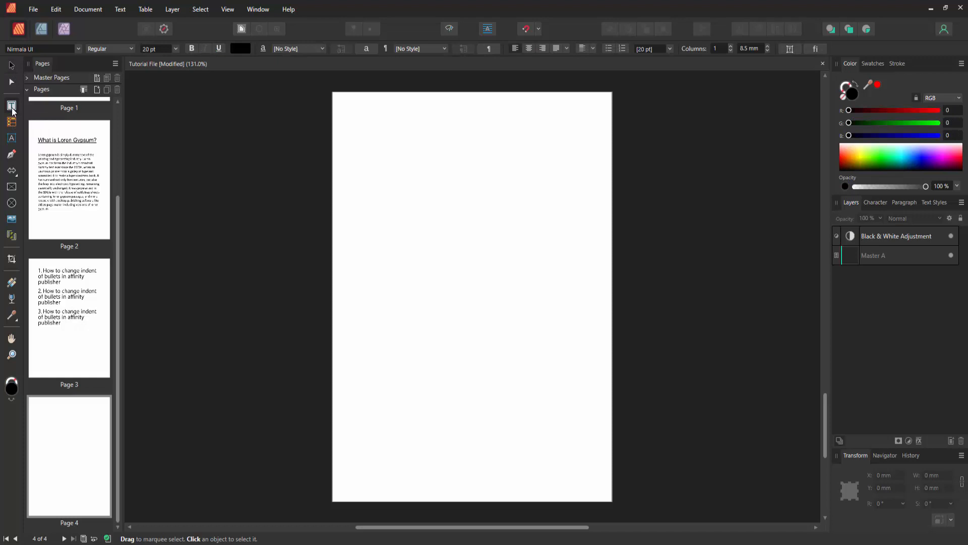
pyautogui.moveTo(348, 147); pyautogui.dragTo(432, 193)
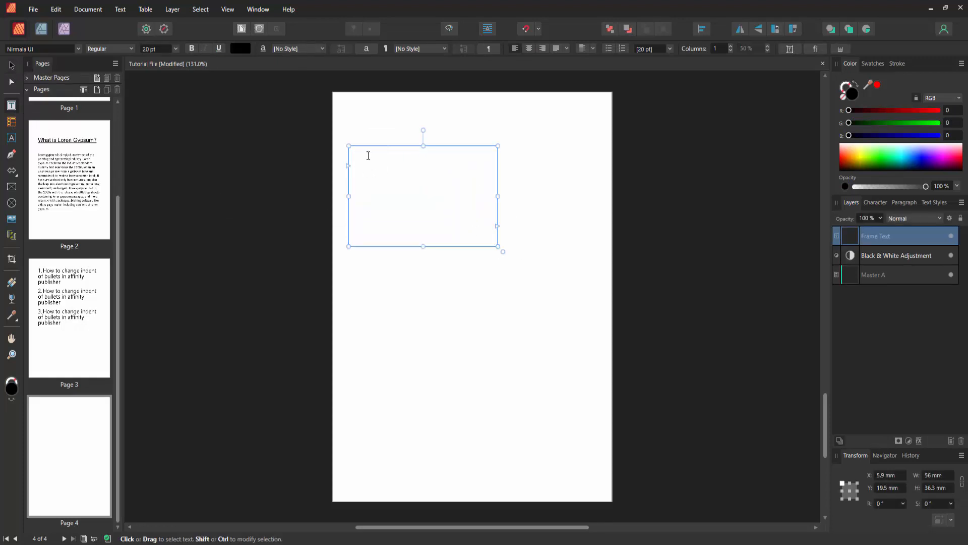
pyautogui.write('How to make text boxes the same size in affinity publisher')
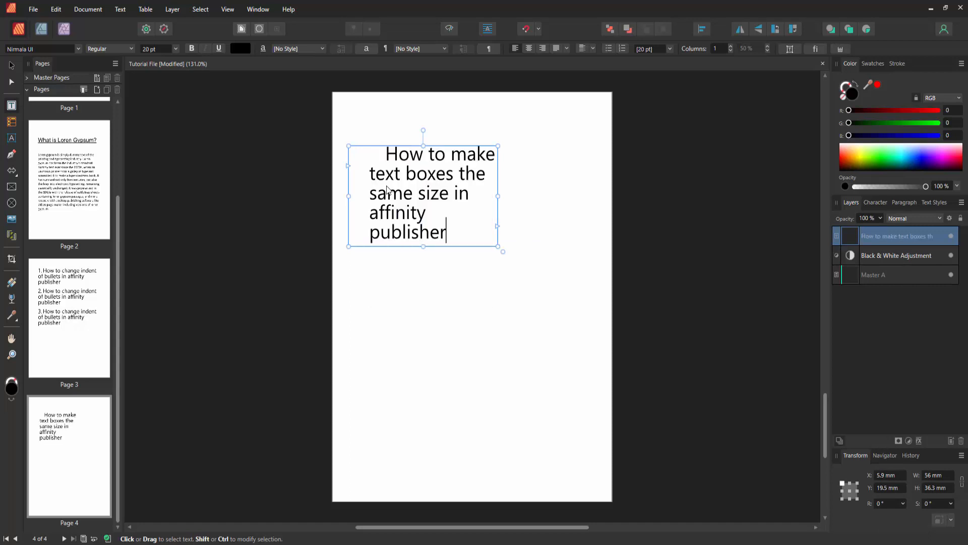
pyautogui.moveTo(10, 65)
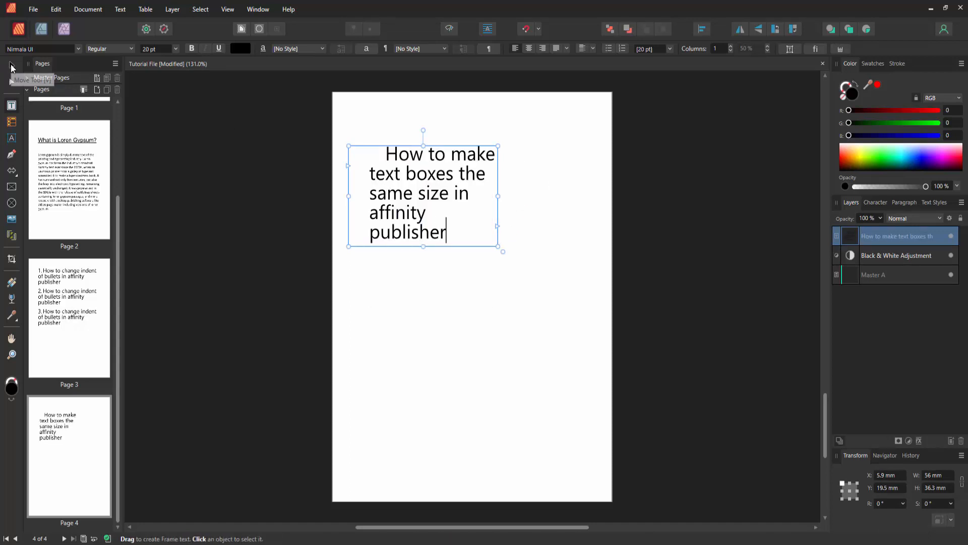
# Step: Paste a duplicate of the sentence frame below the original, then deselect it
pyautogui.click(8, 65)
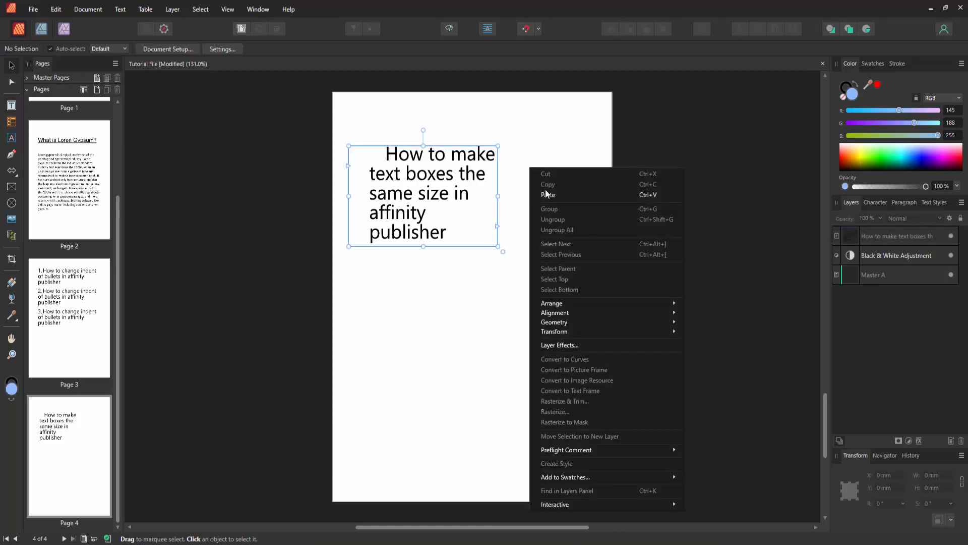
pyautogui.click(548, 195)
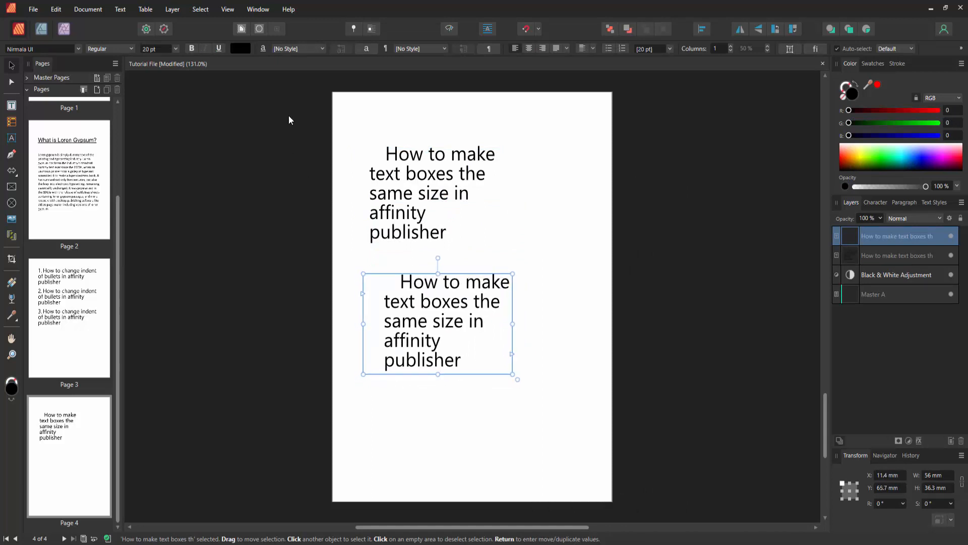
pyautogui.click(309, 134)
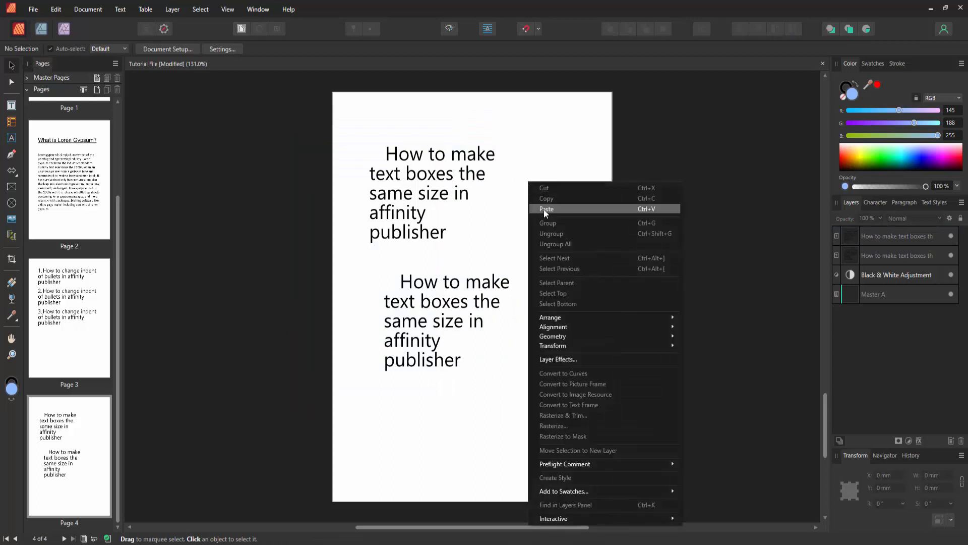
# Step: Paste a third frame copy, move it to the page bottom, and reselect the top frame
pyautogui.click(547, 208)
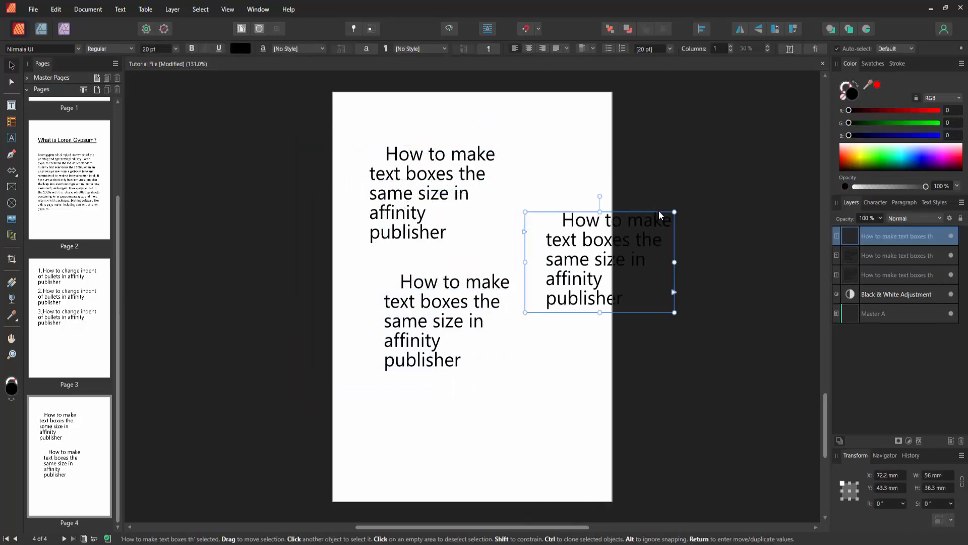
pyautogui.moveTo(599, 259); pyautogui.dragTo(494, 438)
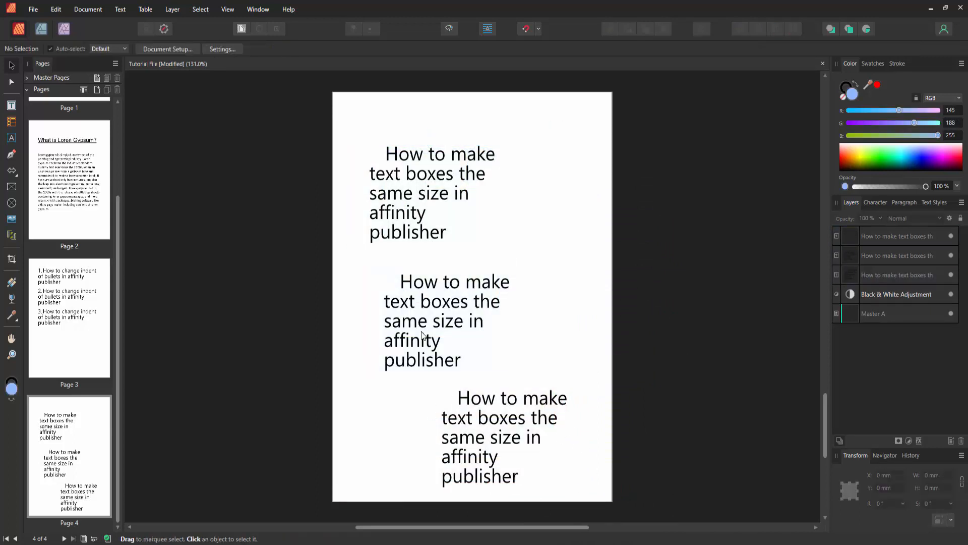
pyautogui.click(426, 193)
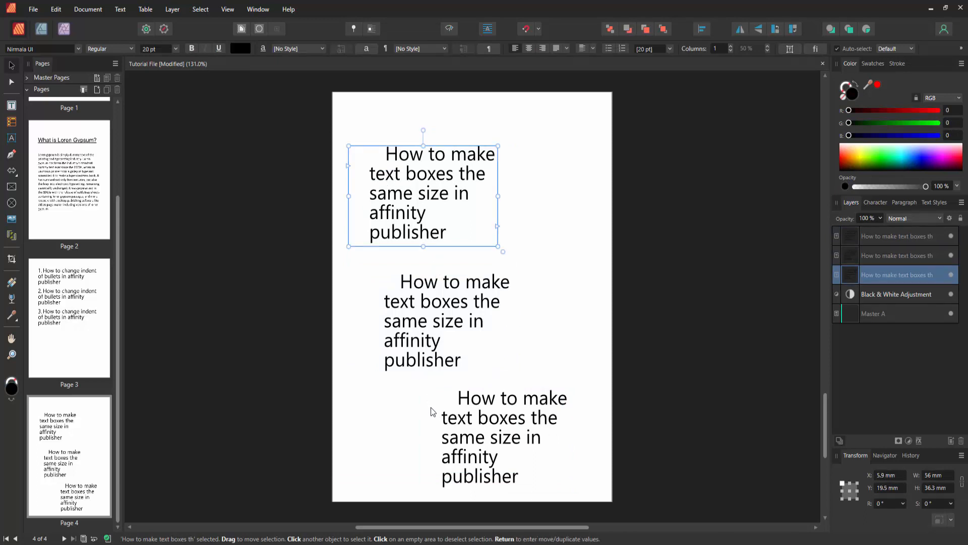